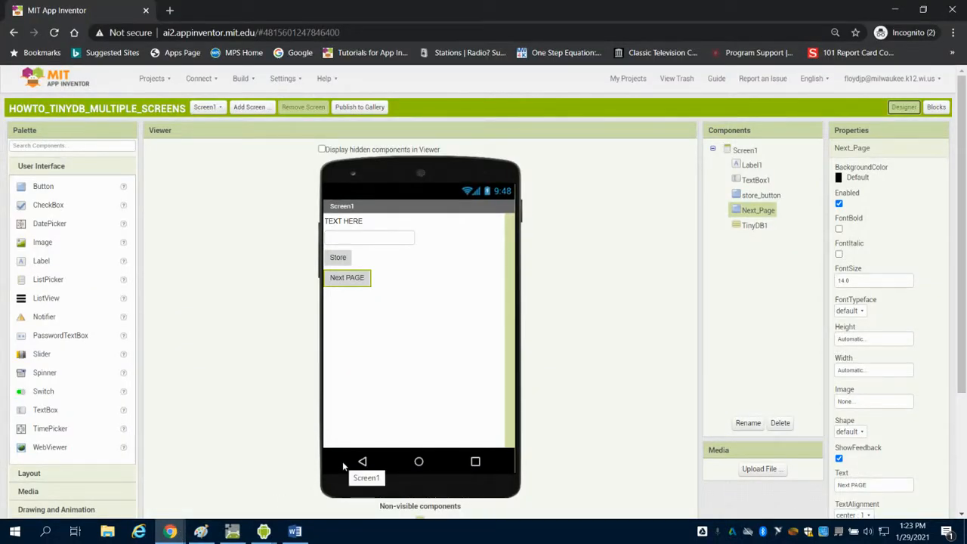
mouse_move(295, 413)
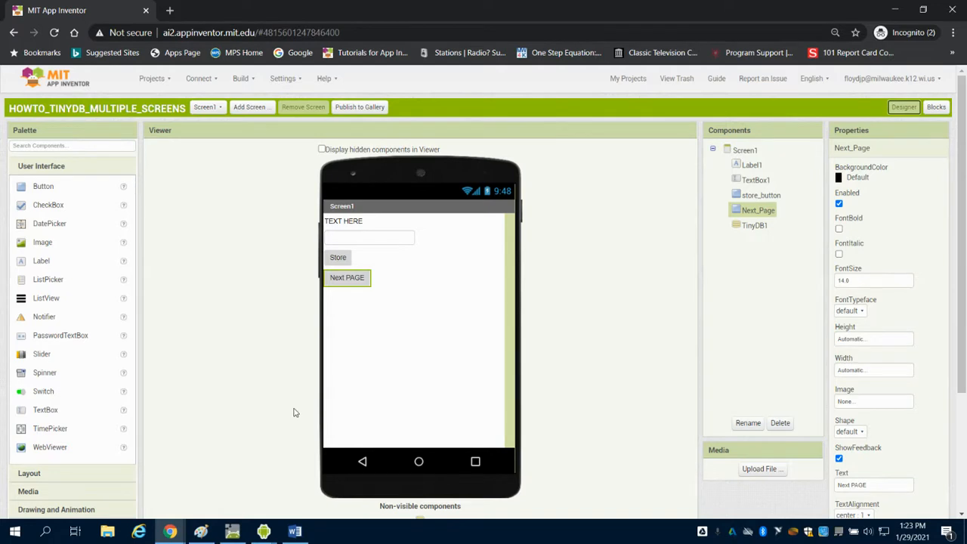
mouse_move(589, 260)
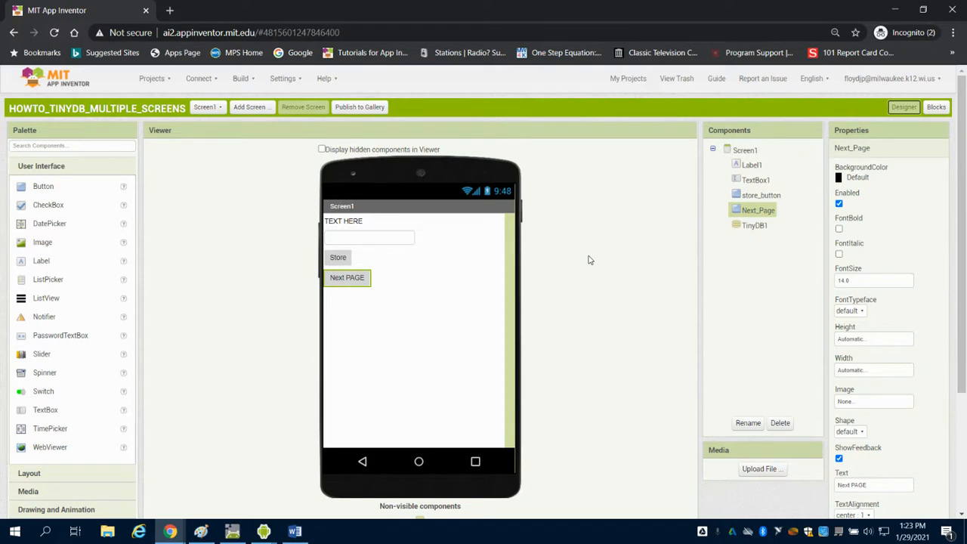
mouse_move(373, 227)
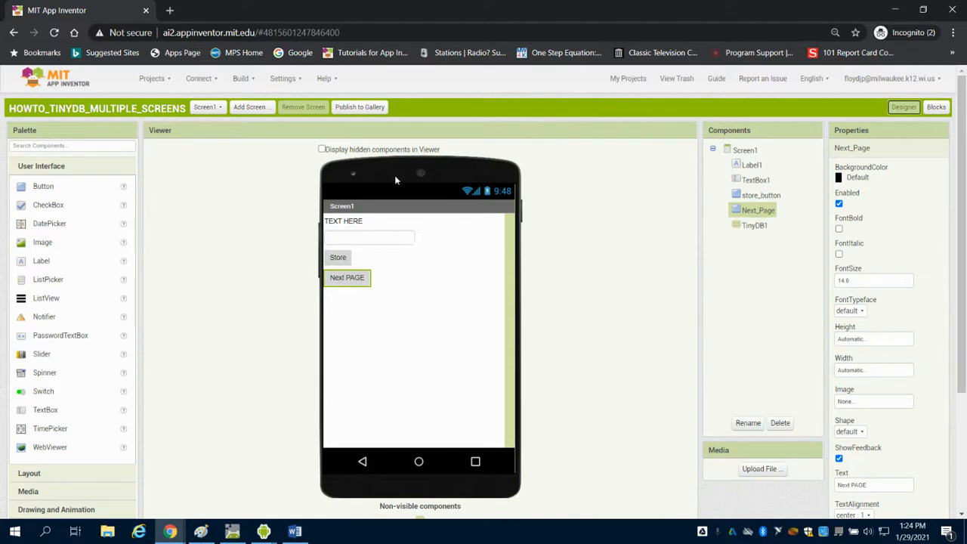
- Scroll the Palette down to reveal the Storage components (CloudDB, File, TinyDB, TinyWebDB)
scroll(down, 3)
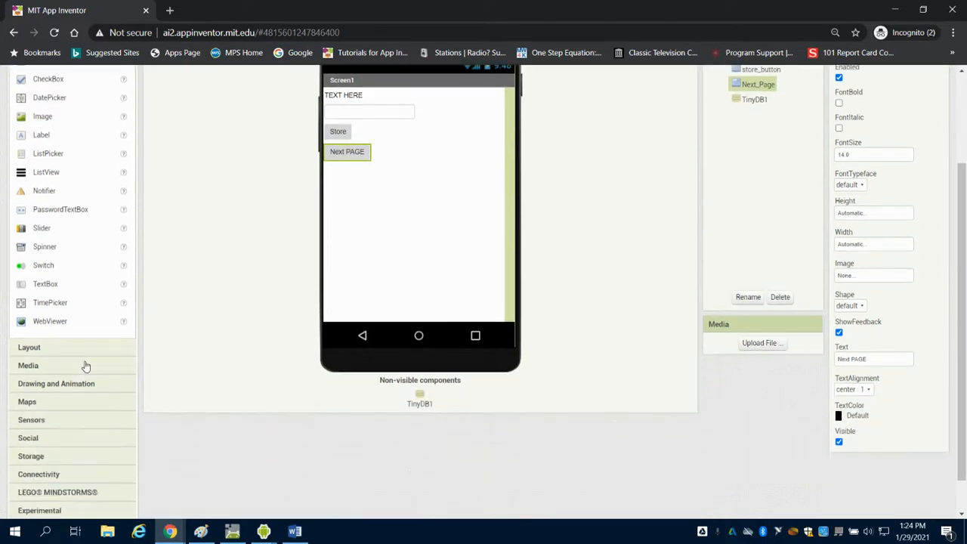
mouse_move(61, 459)
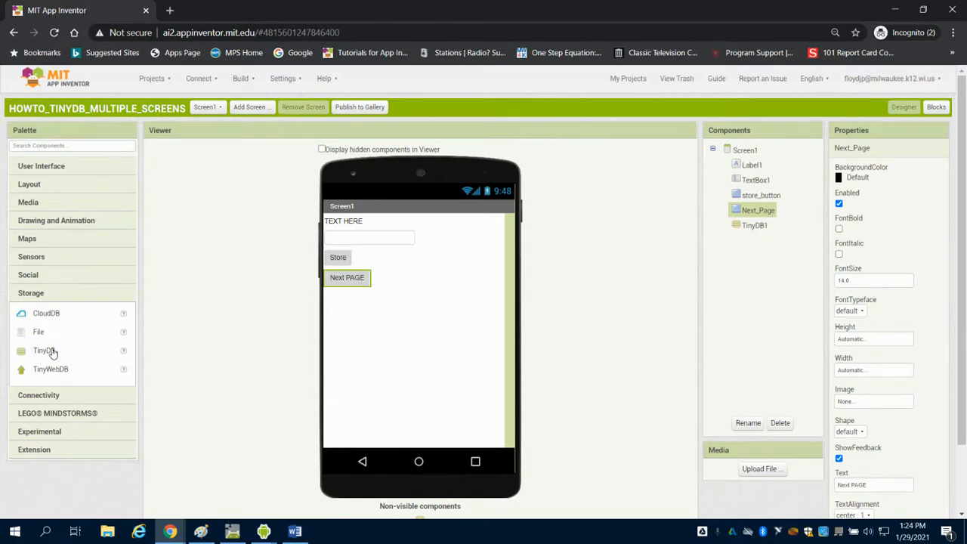
mouse_move(287, 293)
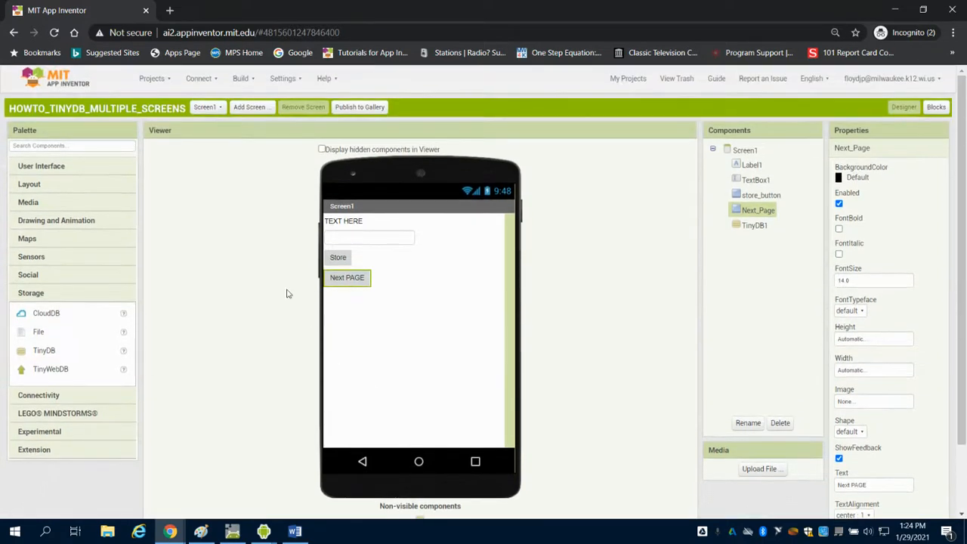
click(208, 106)
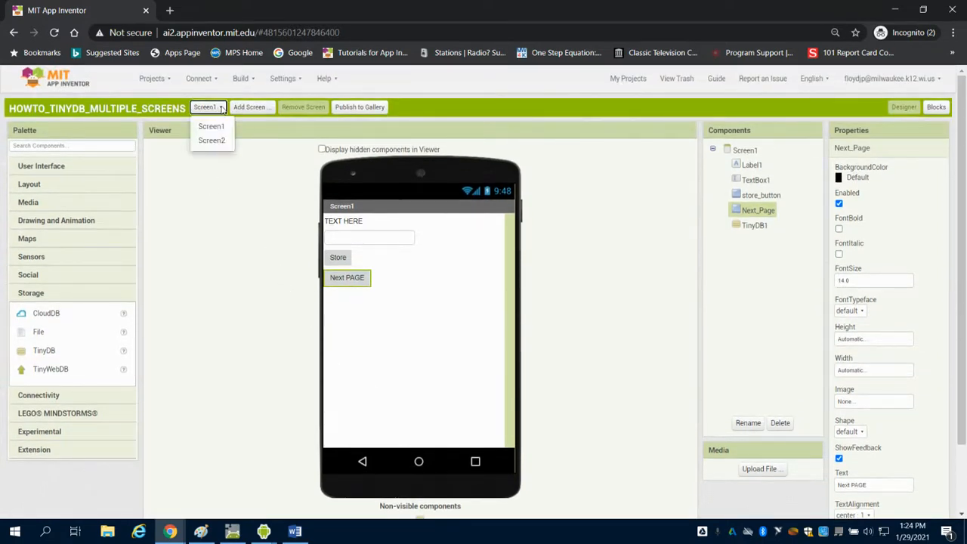
click(211, 140)
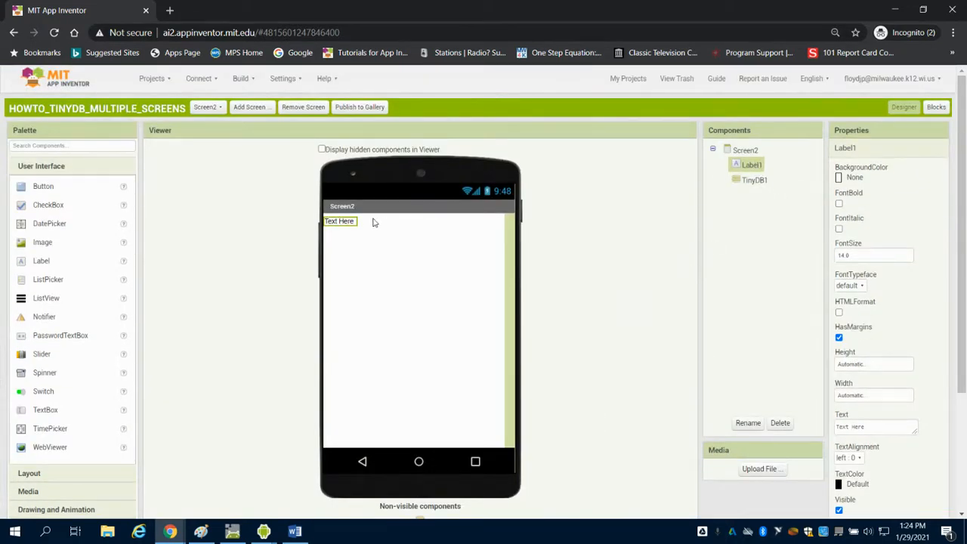
mouse_move(210, 103)
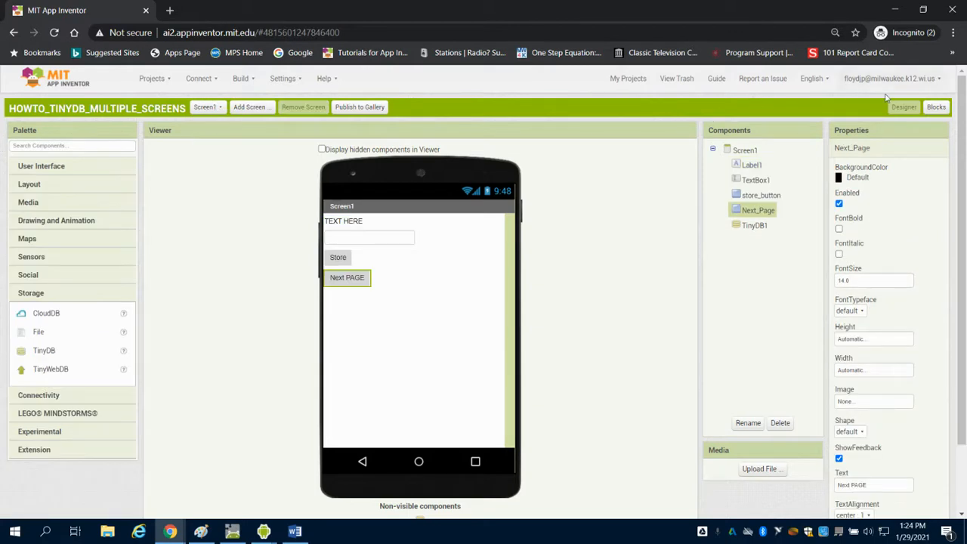
- In Screen1's blocks, add a store_button.Click handler with a set Label1.Text setter
click(937, 106)
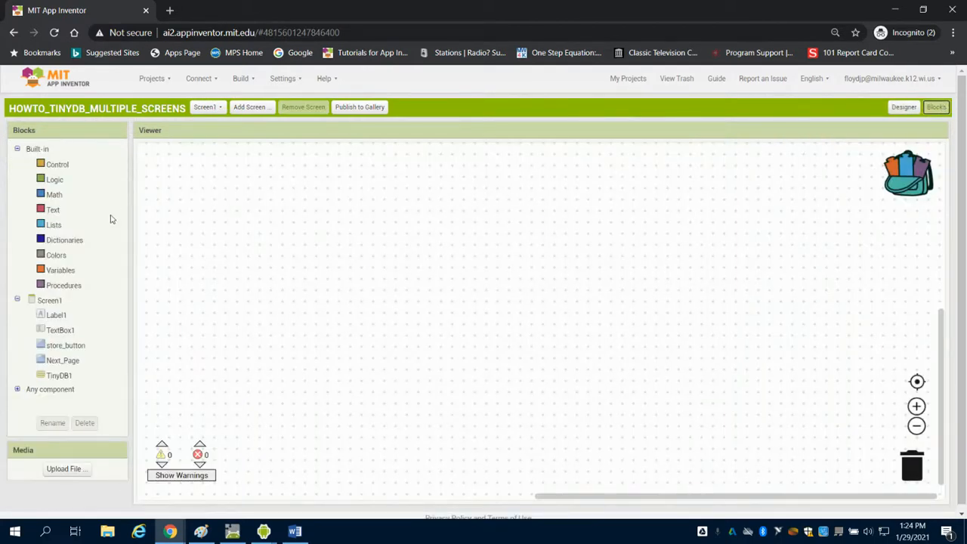
click(65, 344)
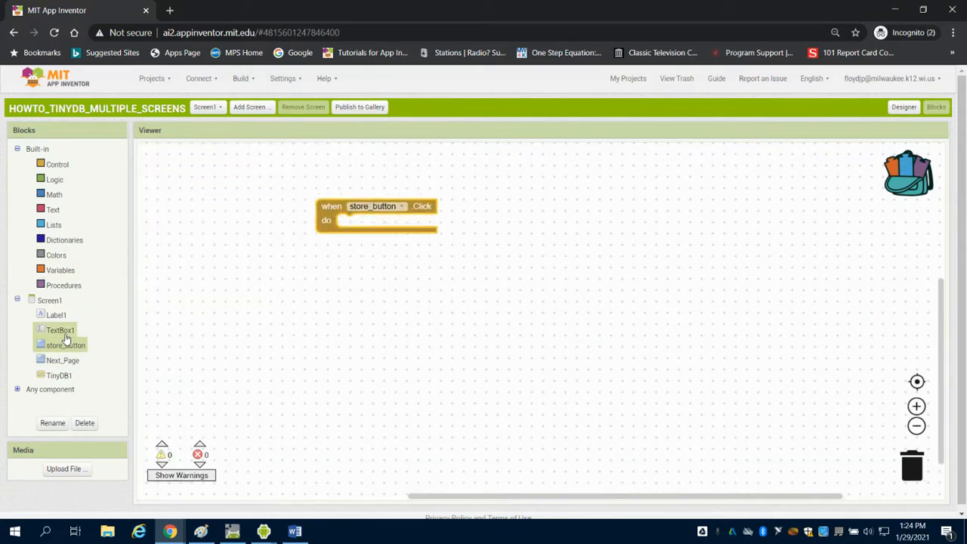
click(56, 314)
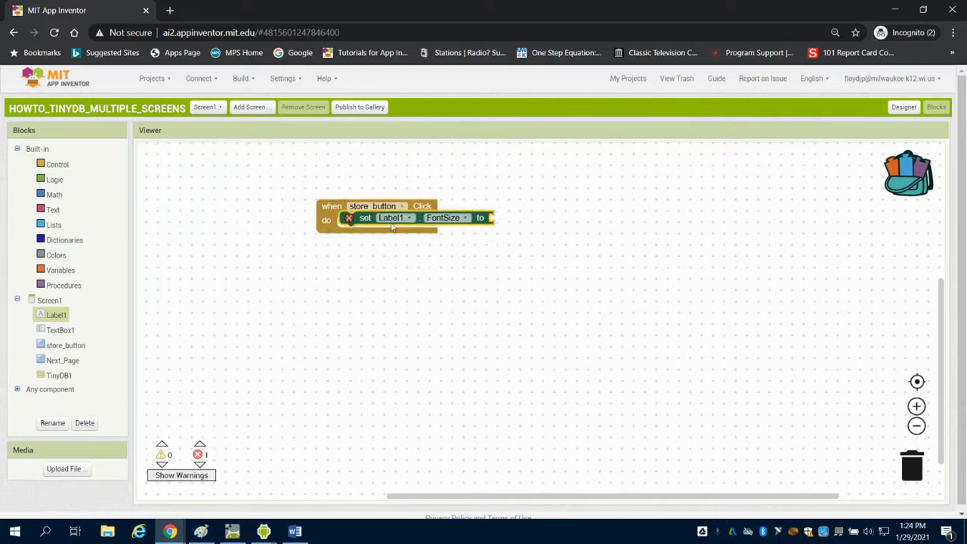
click(444, 217)
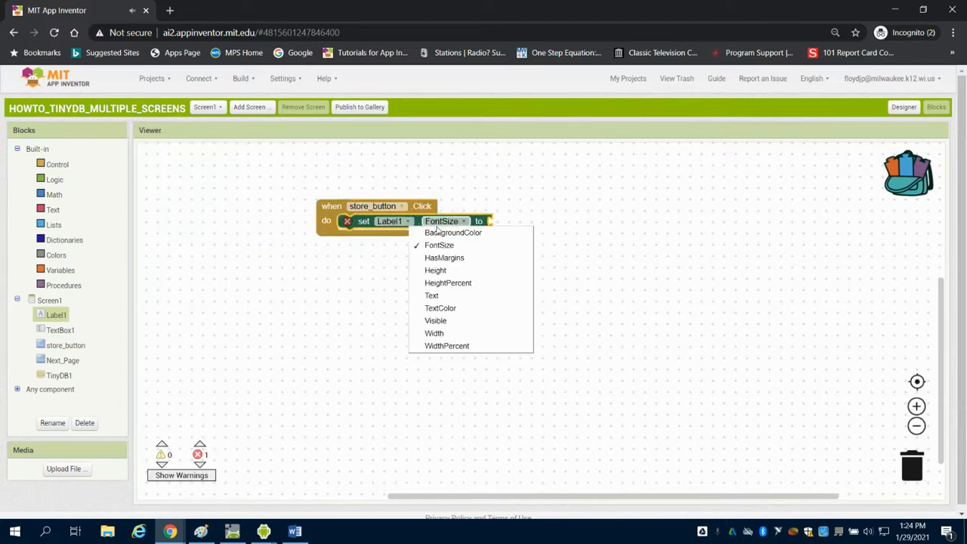
click(432, 295)
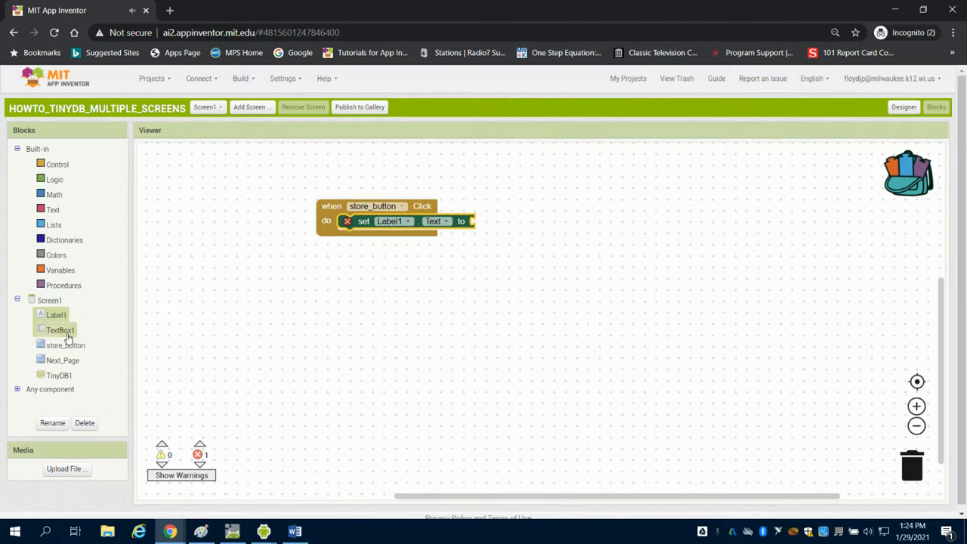
- Plug TextBox1.Text into the Label1.Text setter as its value
click(61, 329)
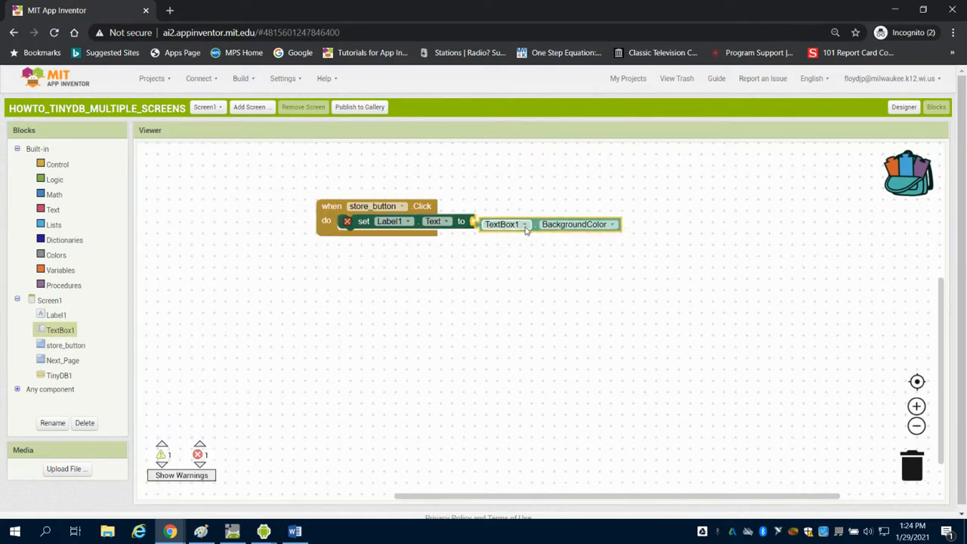
click(577, 223)
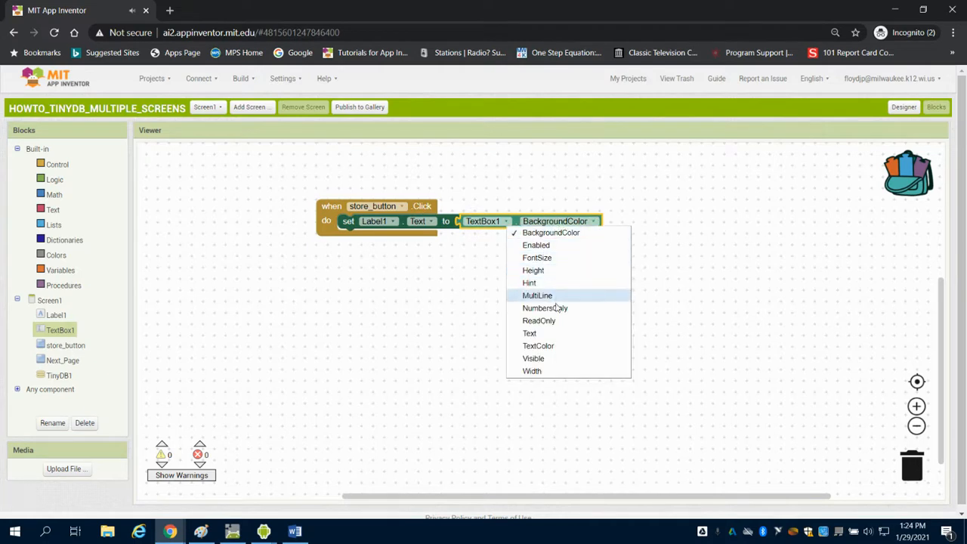
click(529, 334)
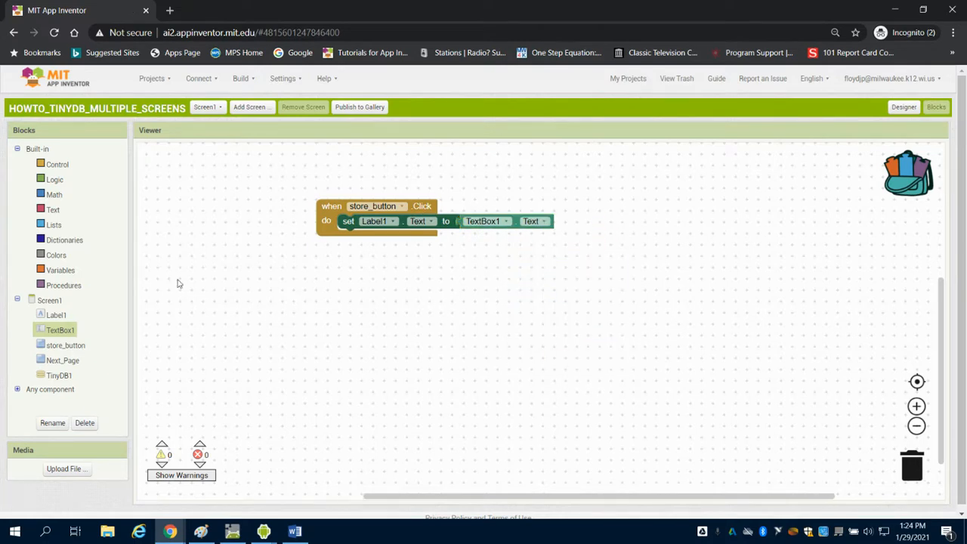
- Add TinyDB1.StoreValue to the handler with tag "text" and TextBox1.Text as the value
click(59, 375)
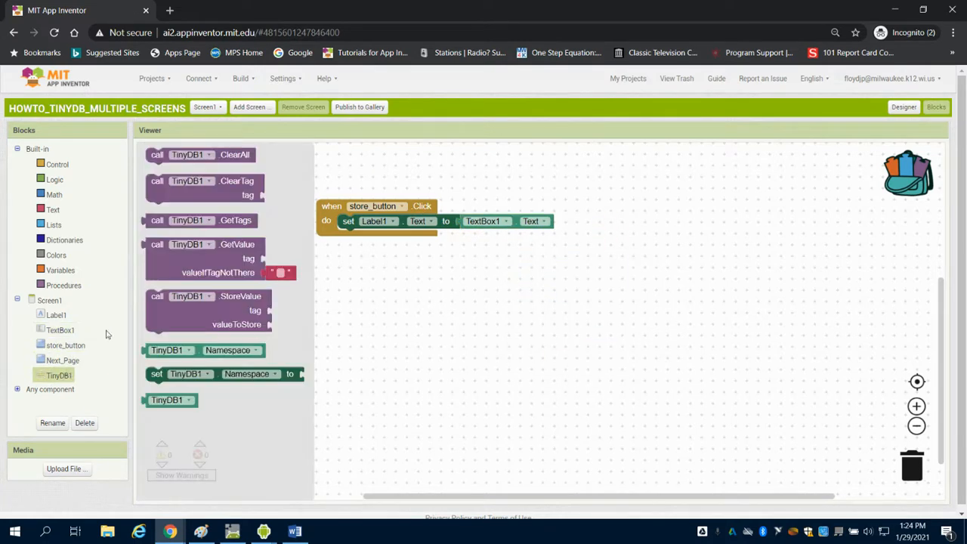
click(204, 309)
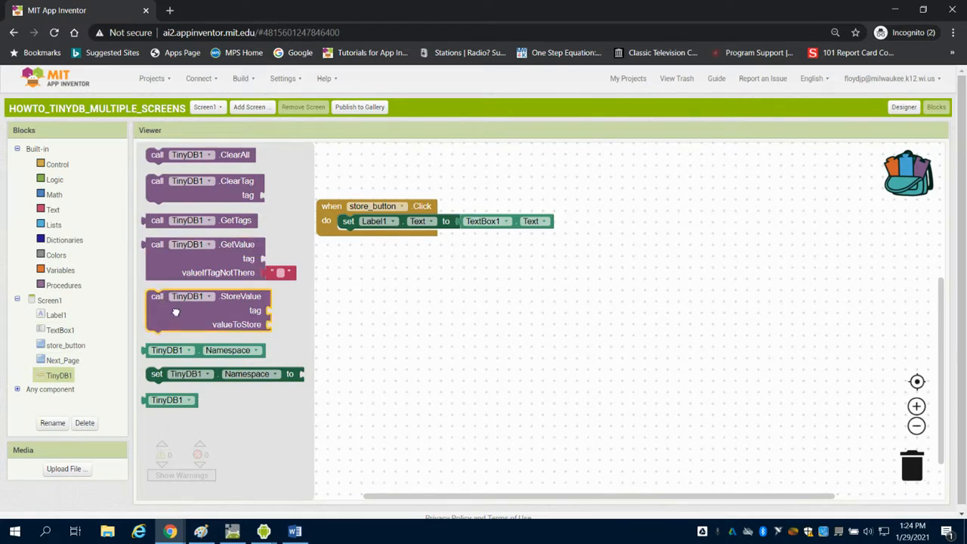
drag(211, 310, 405, 250)
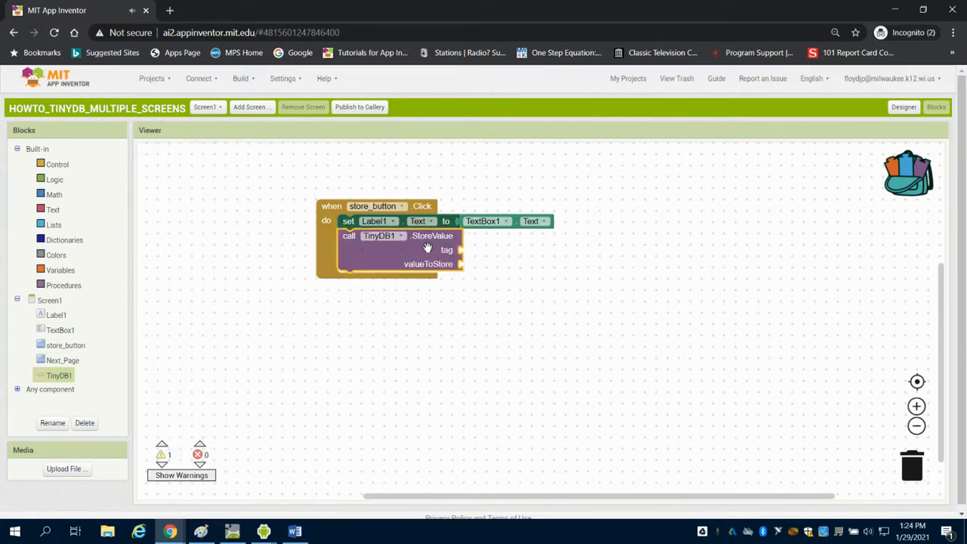
mouse_move(431, 248)
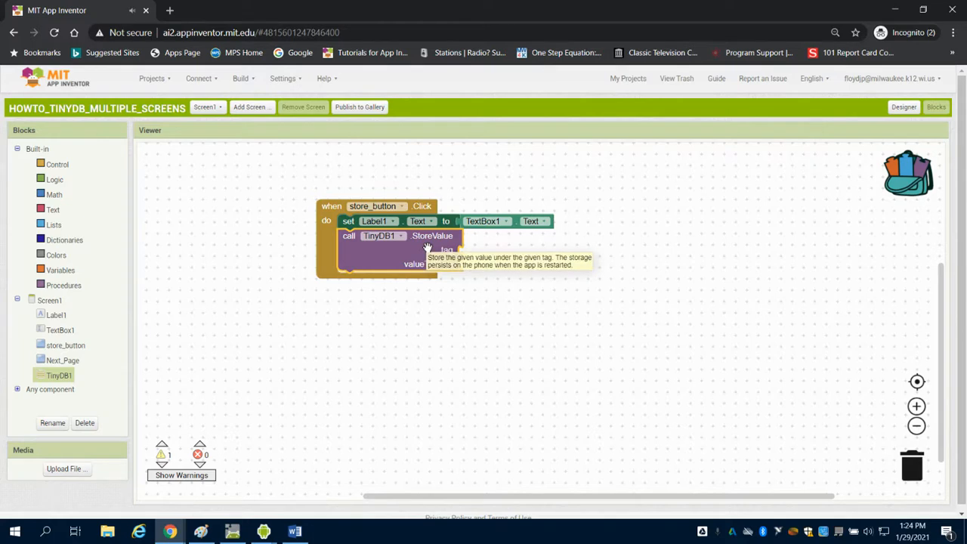
click(53, 208)
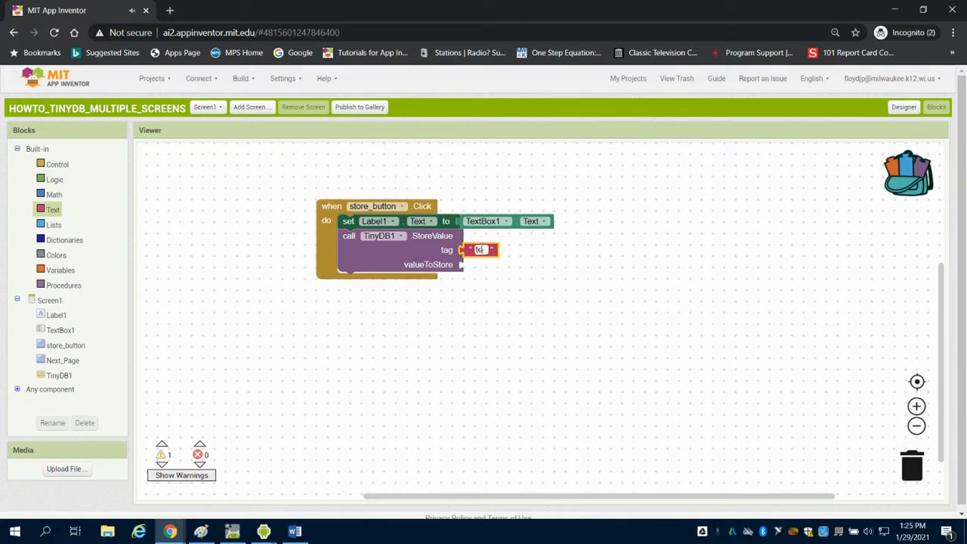
text(text)
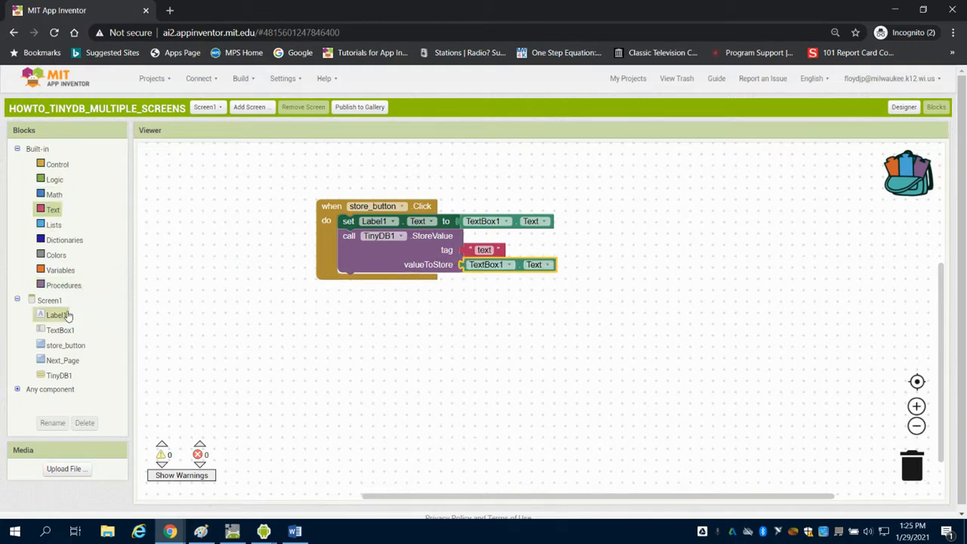
- End the store_button handler by setting TextBox1.Text to an empty string
click(60, 329)
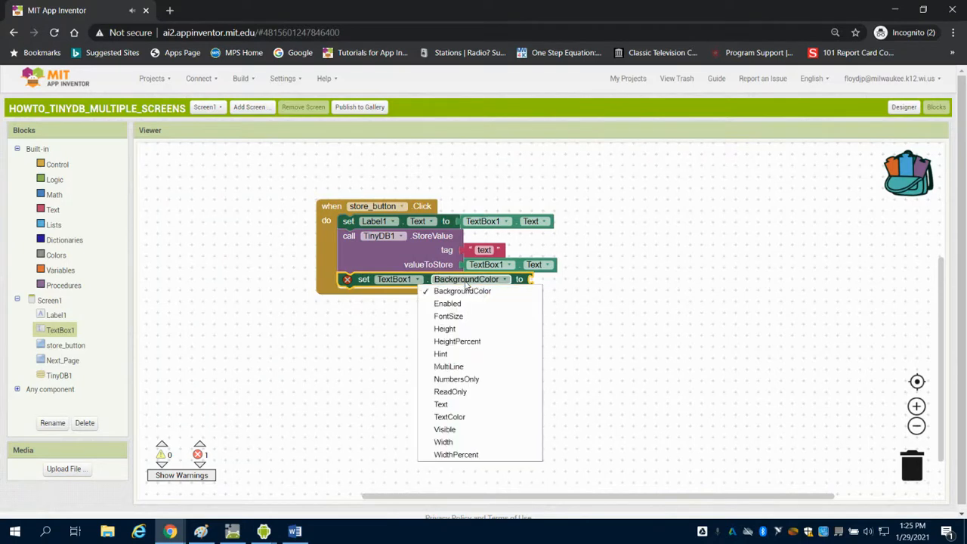
click(441, 404)
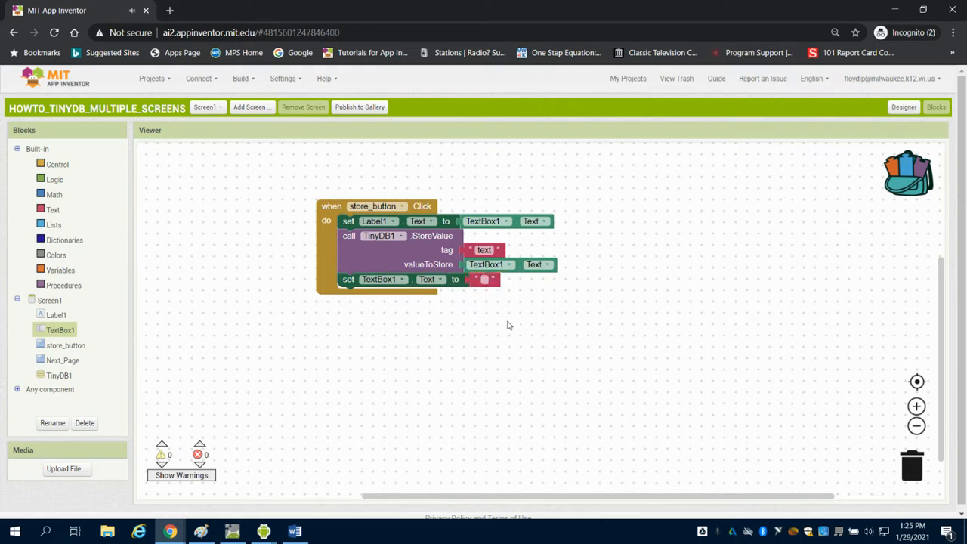
mouse_move(362, 293)
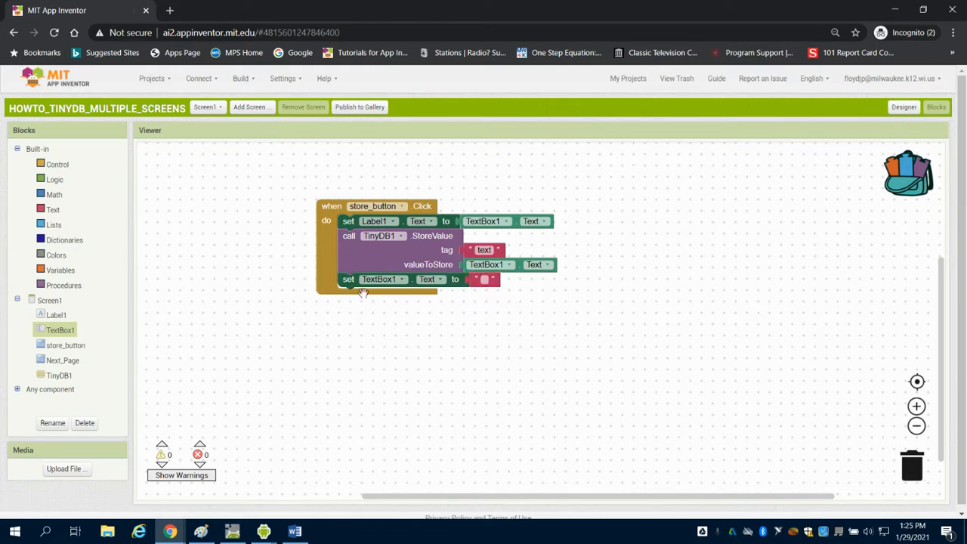
- Add a Next_Page.Click handler that opens another screen named "Screen2"
click(64, 360)
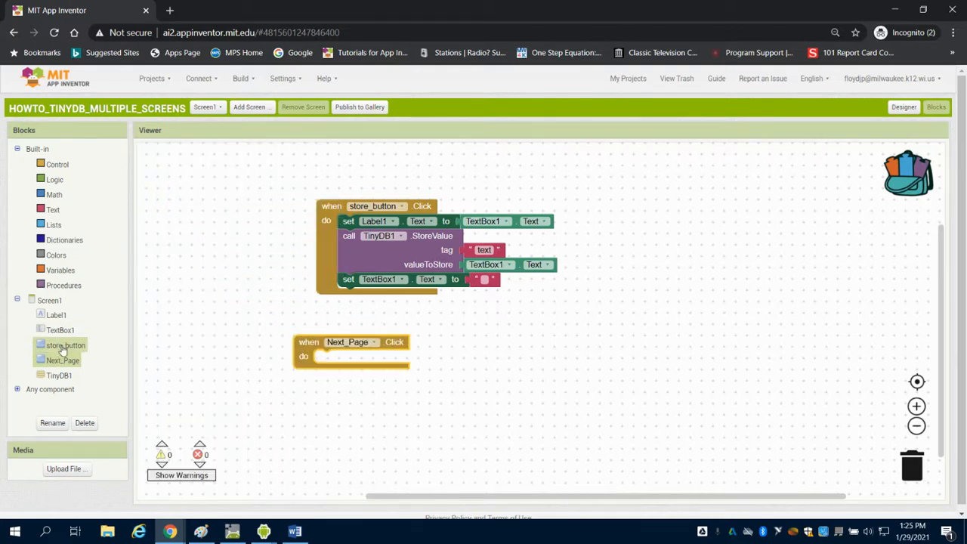
click(48, 299)
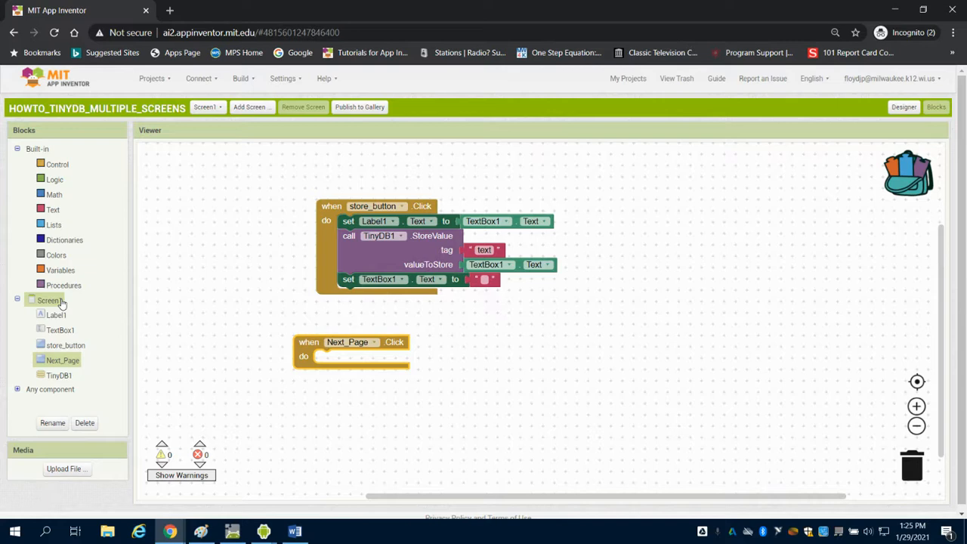
click(49, 299)
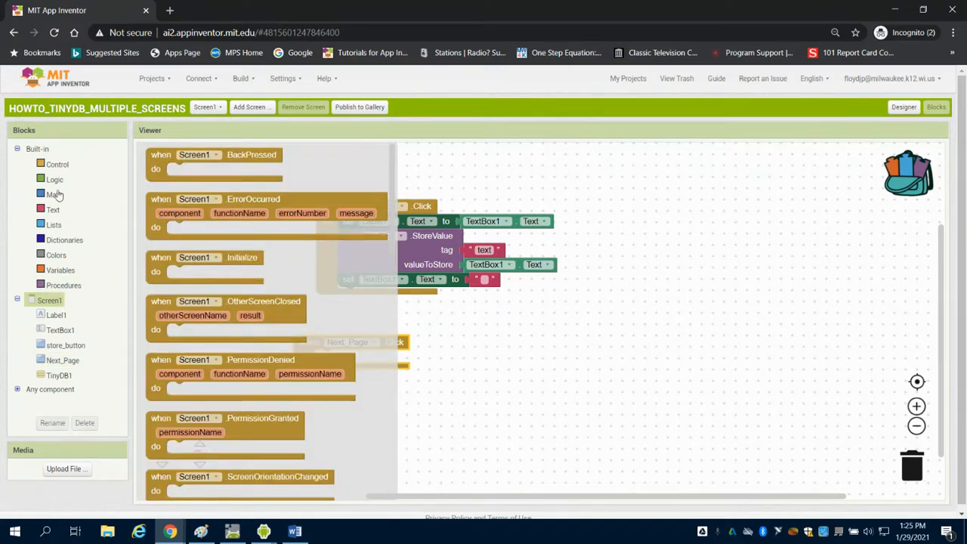
click(57, 163)
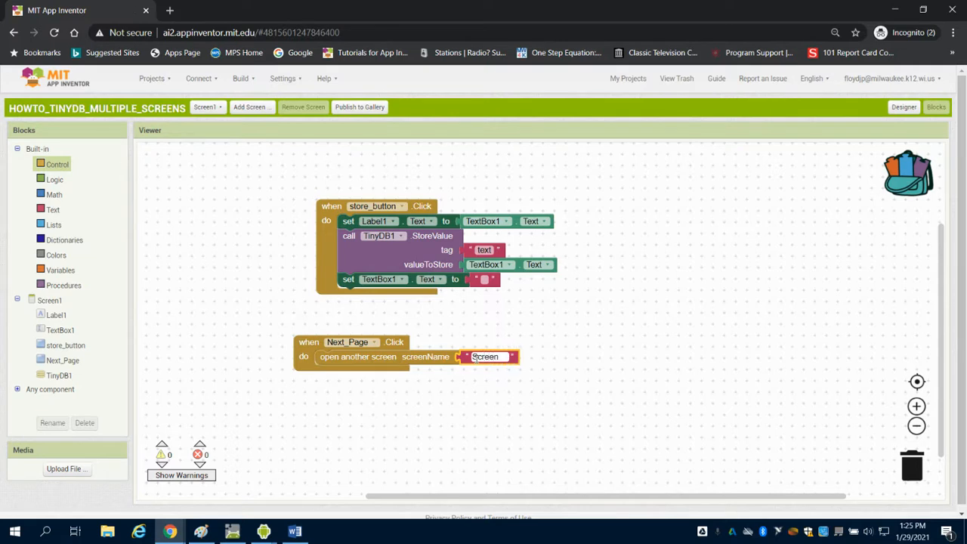
text(Screen2)
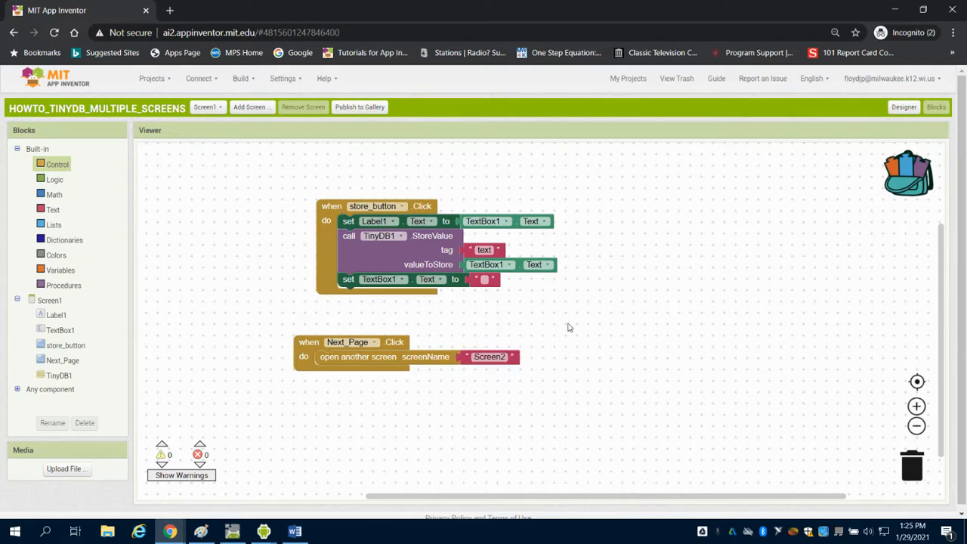
mouse_move(731, 245)
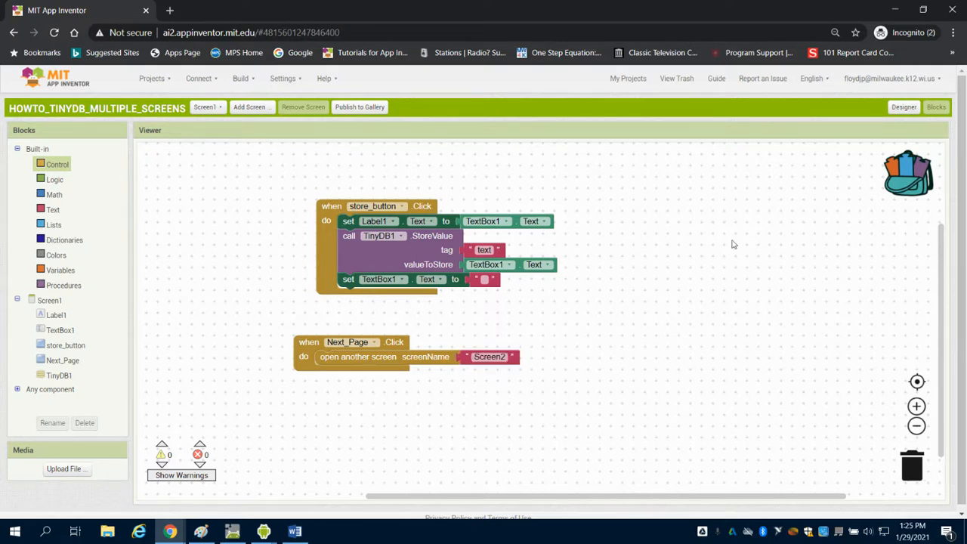
mouse_move(378, 172)
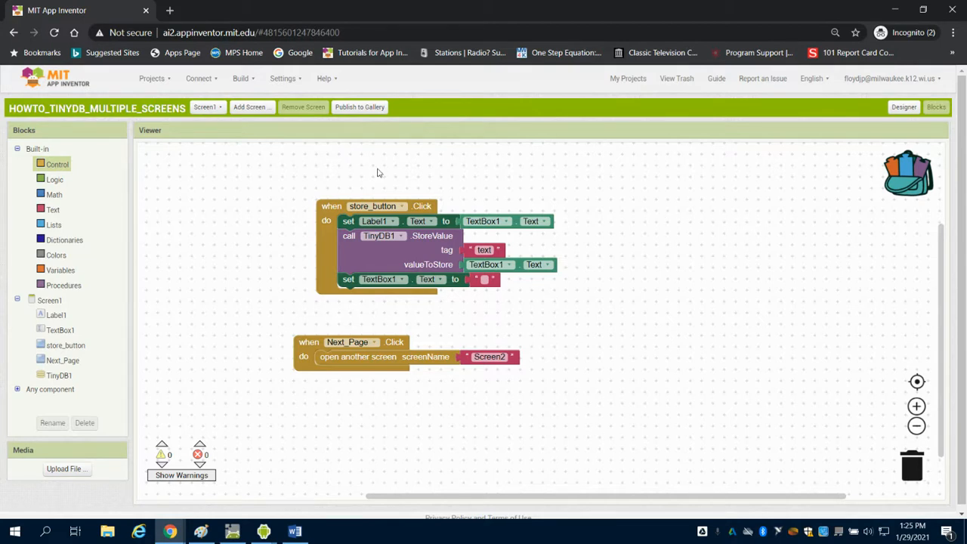
- Switch to Screen2's empty blocks workspace
click(205, 106)
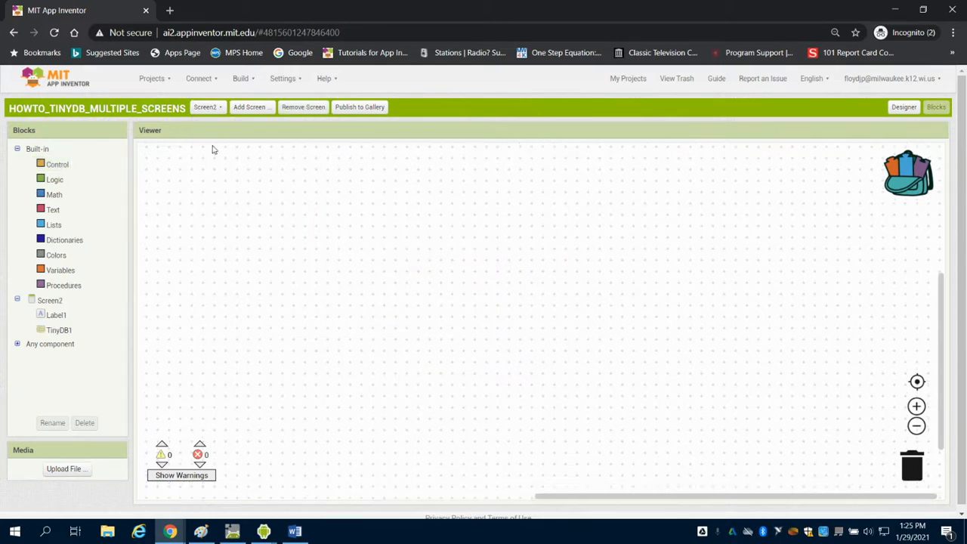
- Add a Screen2.Initialize handler containing a set Label1.Text setter
click(49, 299)
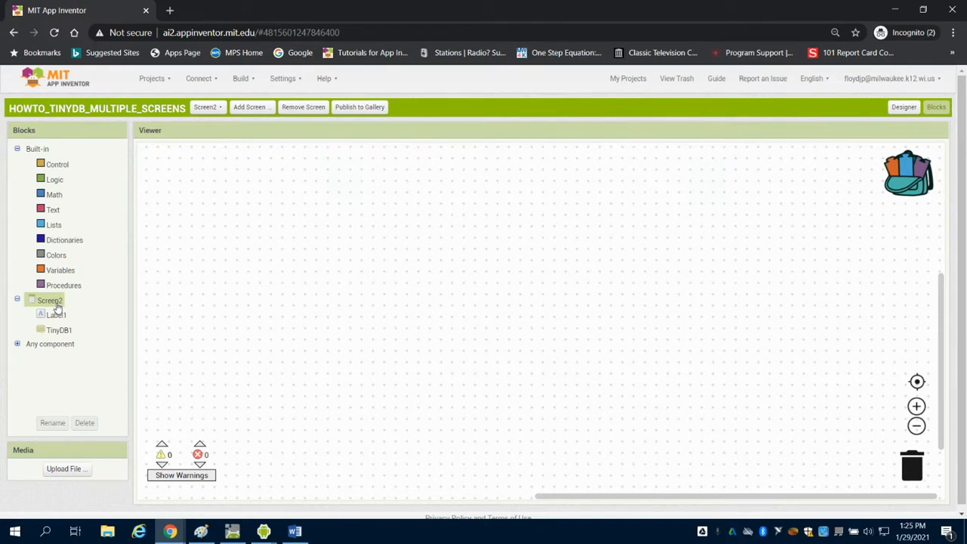
click(48, 299)
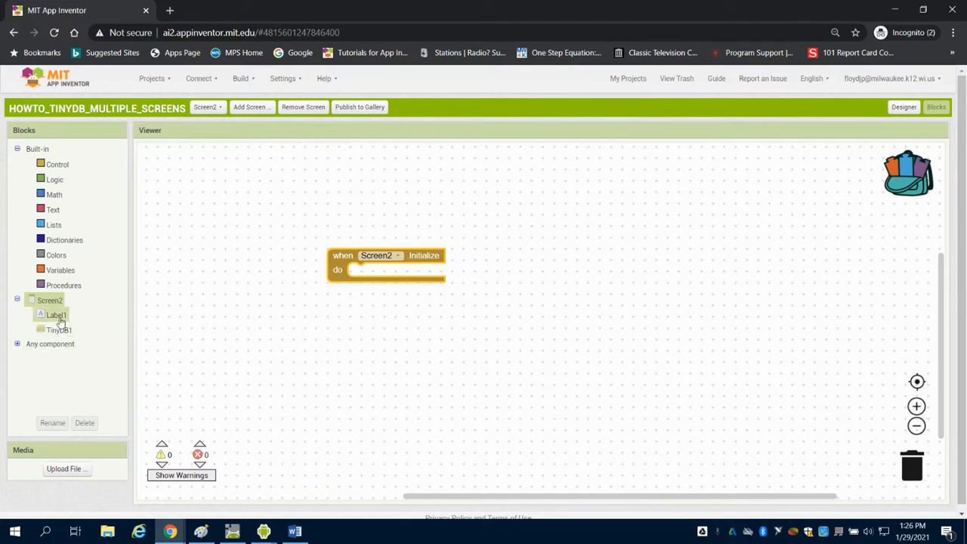
click(58, 314)
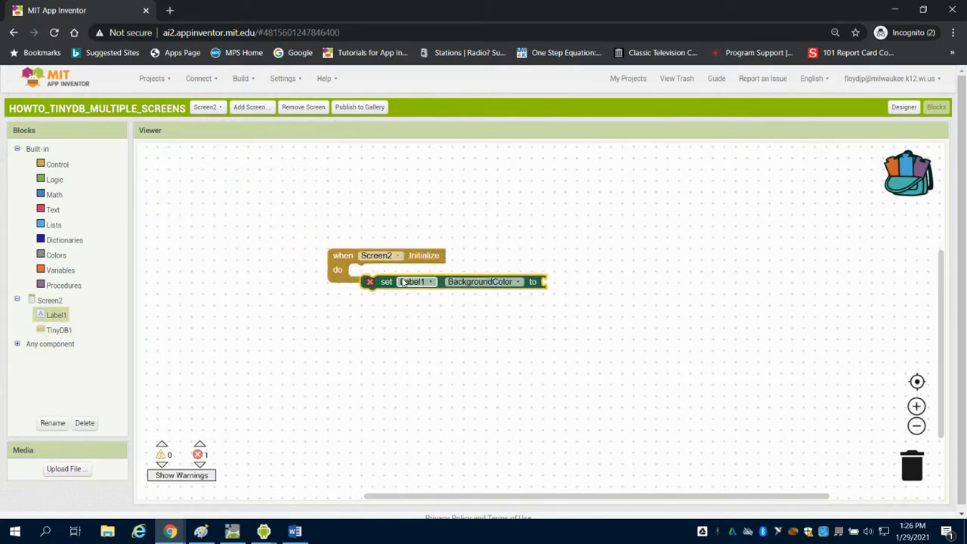
click(506, 268)
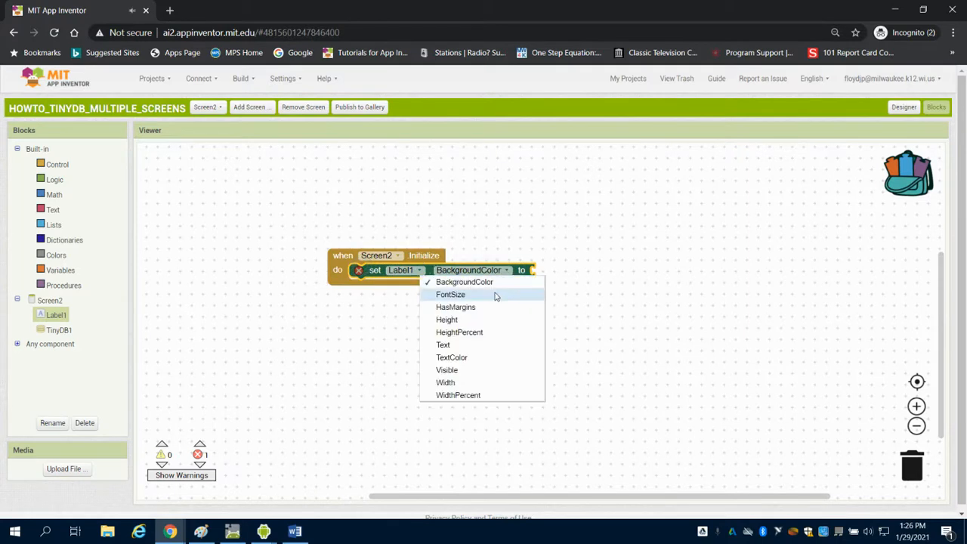
click(443, 344)
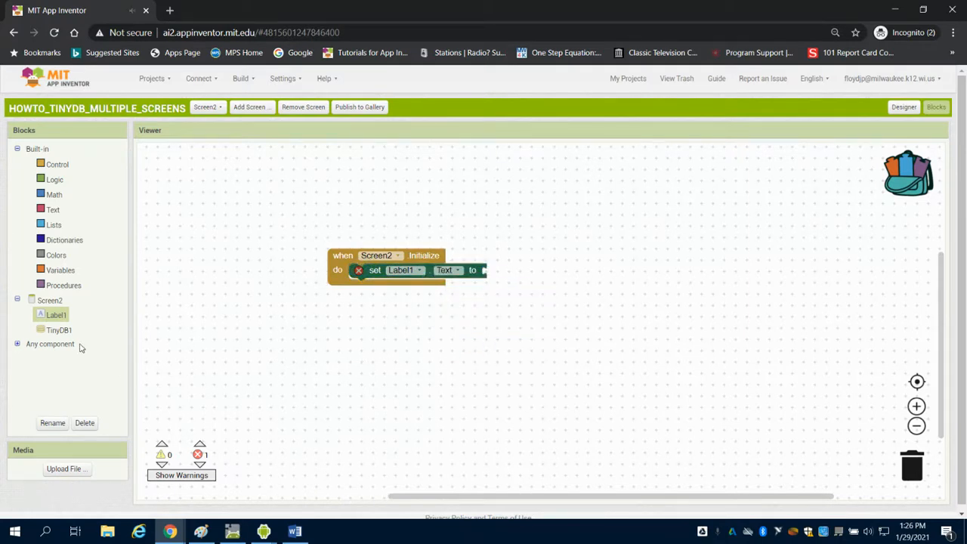
- Feed TinyDB1.GetValue with tag "text" and empty default into Label1.Text
click(57, 330)
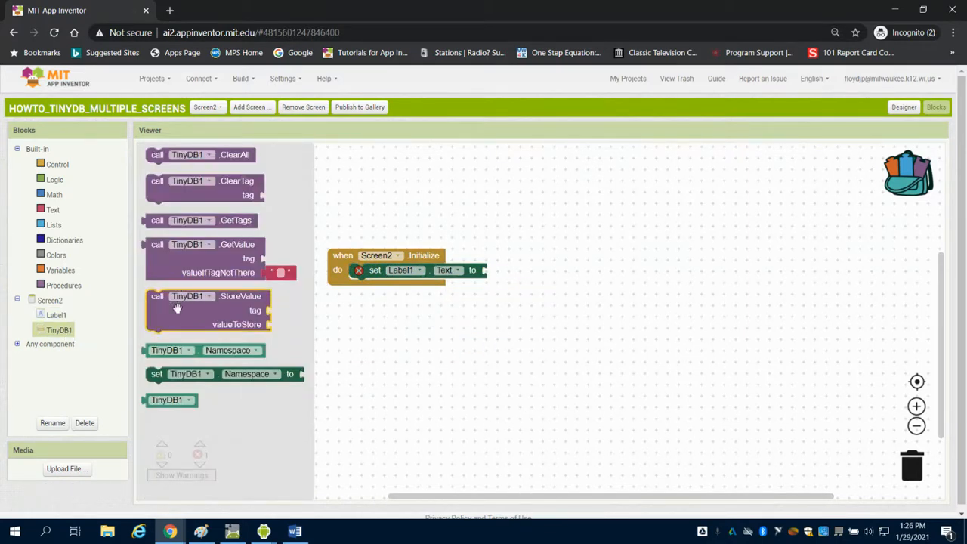
drag(219, 256, 514, 284)
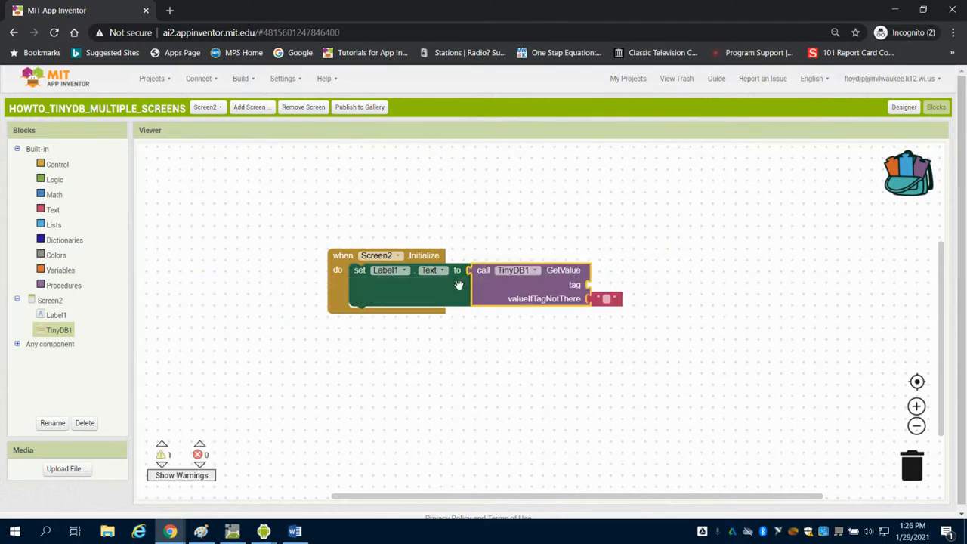
mouse_move(580, 290)
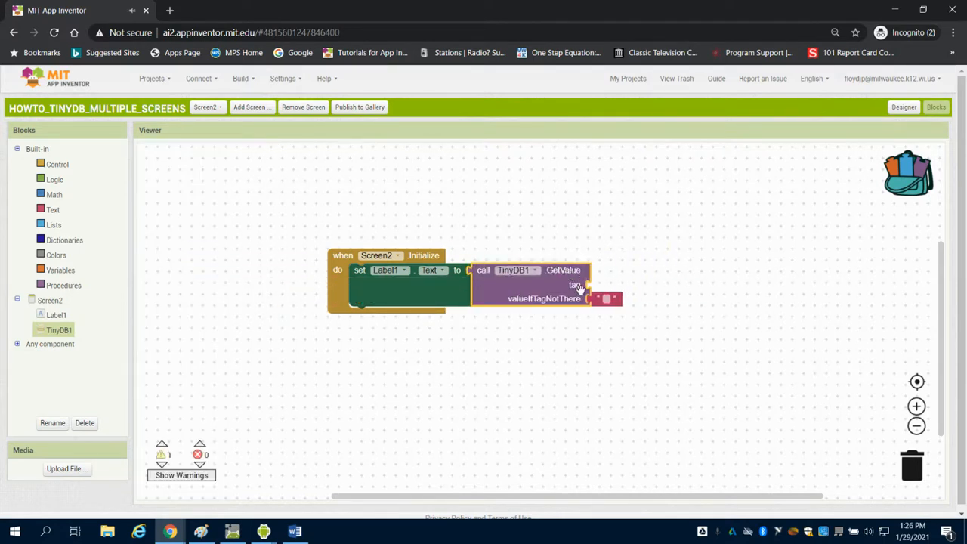
drag(608, 300, 616, 321)
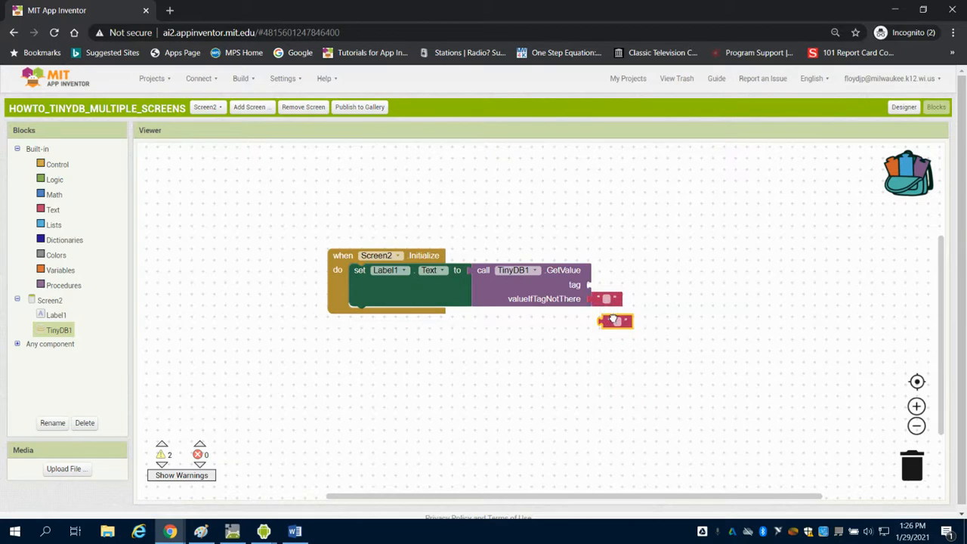
drag(613, 320, 605, 284)
text(text)
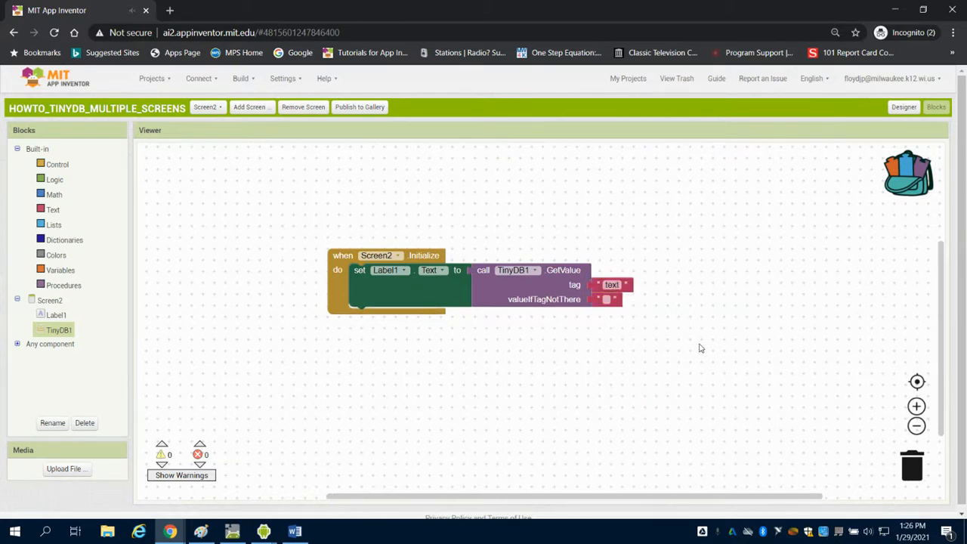
click(207, 106)
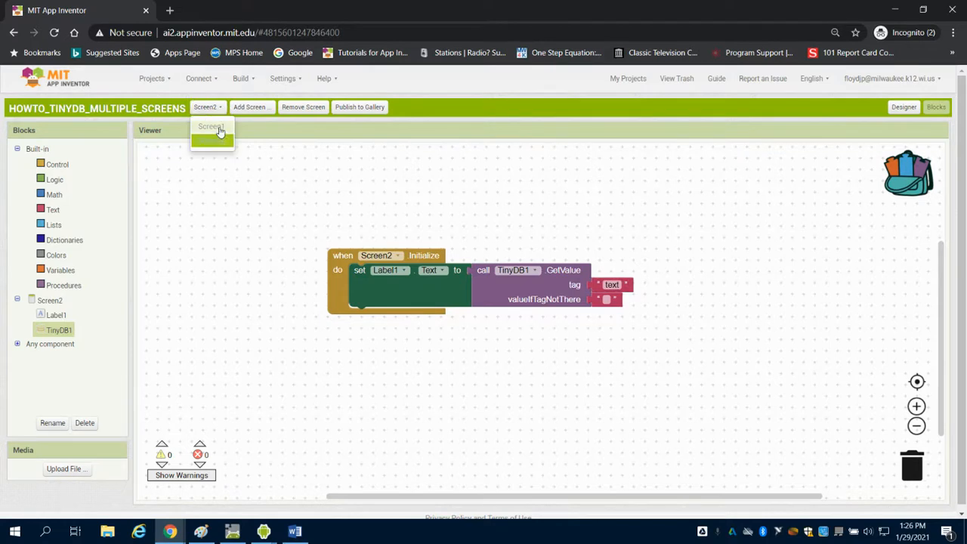
- Back on Screen1's Designer, enter a name in the emulator, store it and go to Screen2 showing Hi Bob
click(211, 133)
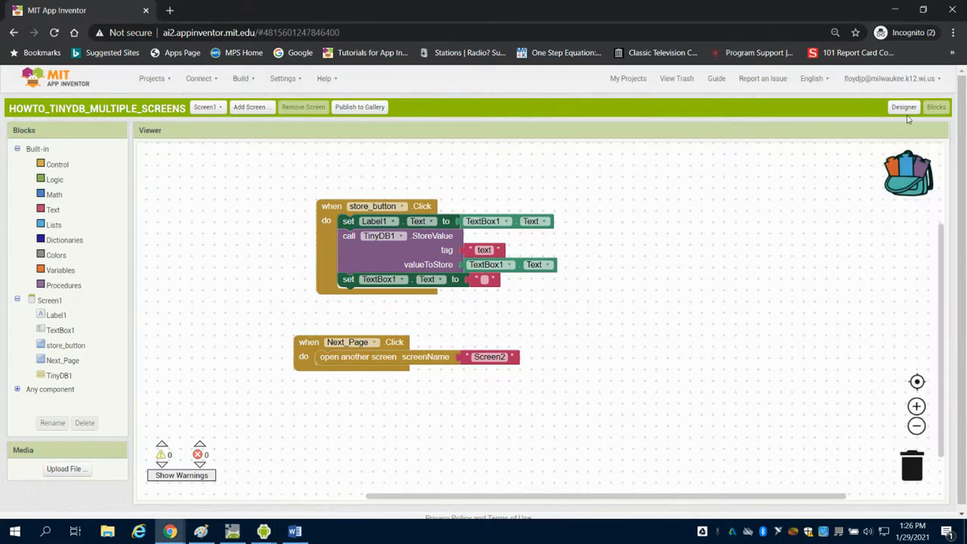
click(904, 105)
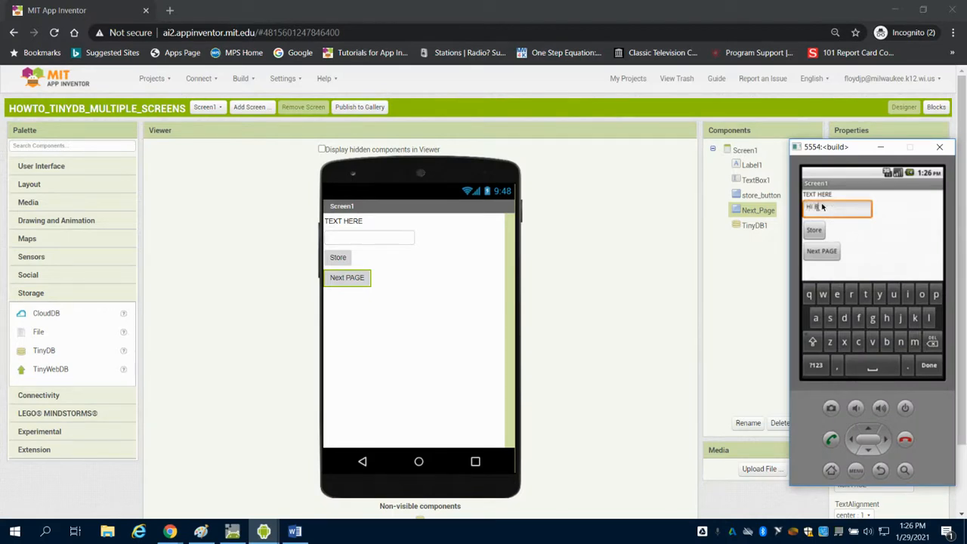
text(ob)
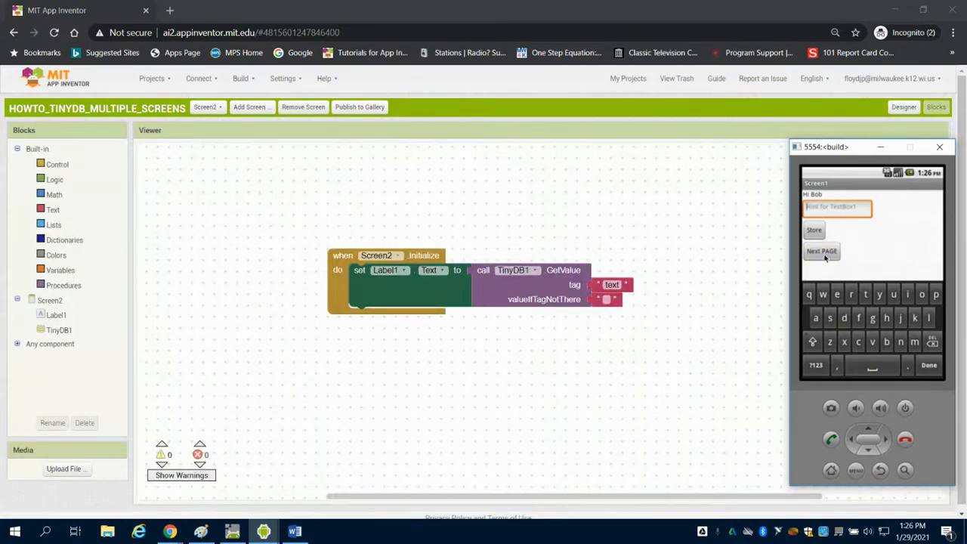
click(822, 251)
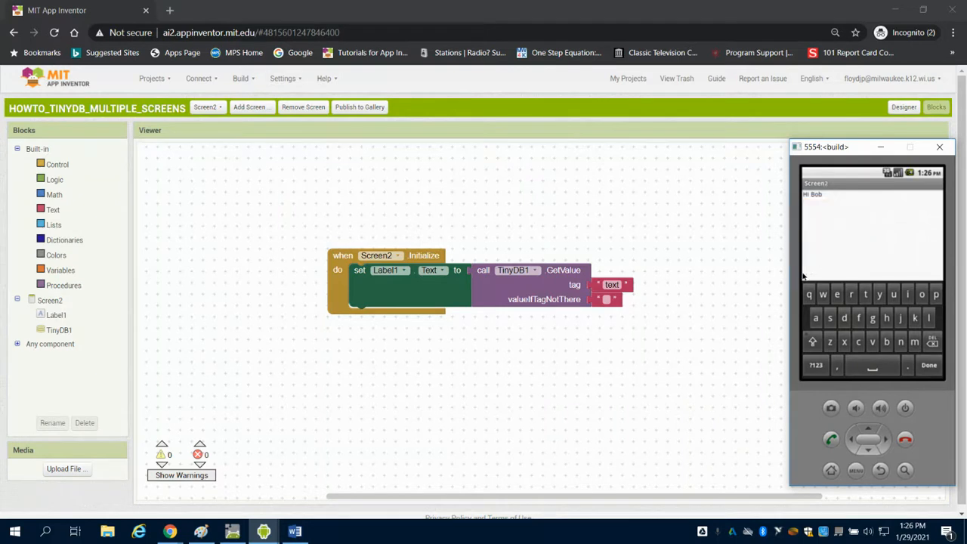
mouse_move(813, 197)
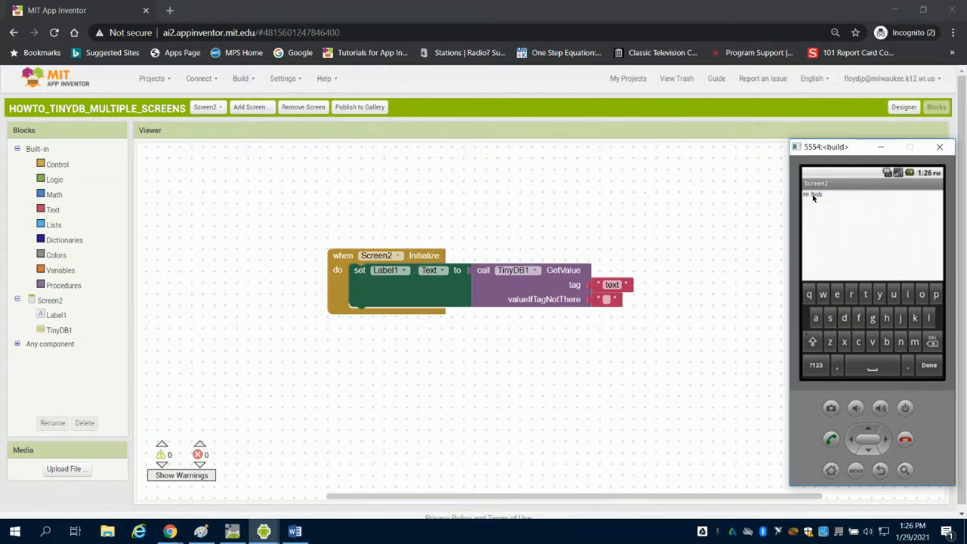